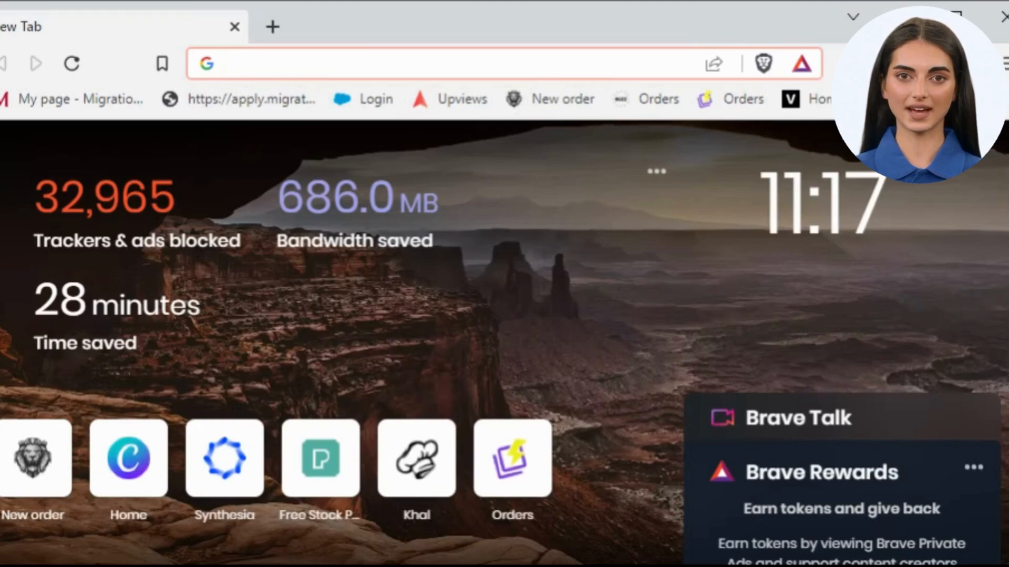
- Search 'chatgpt' from the address bar and land on OpenAI's ChatGPT introduction article
{"action": "type", "text": "chatgpt"}
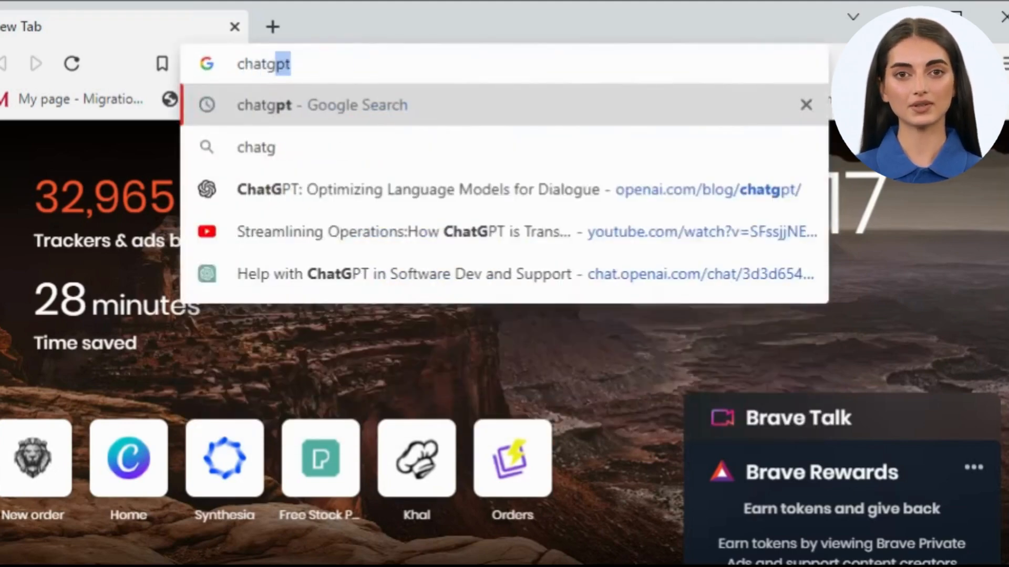
{"action": "left_click", "coordinate": [290, 105]}
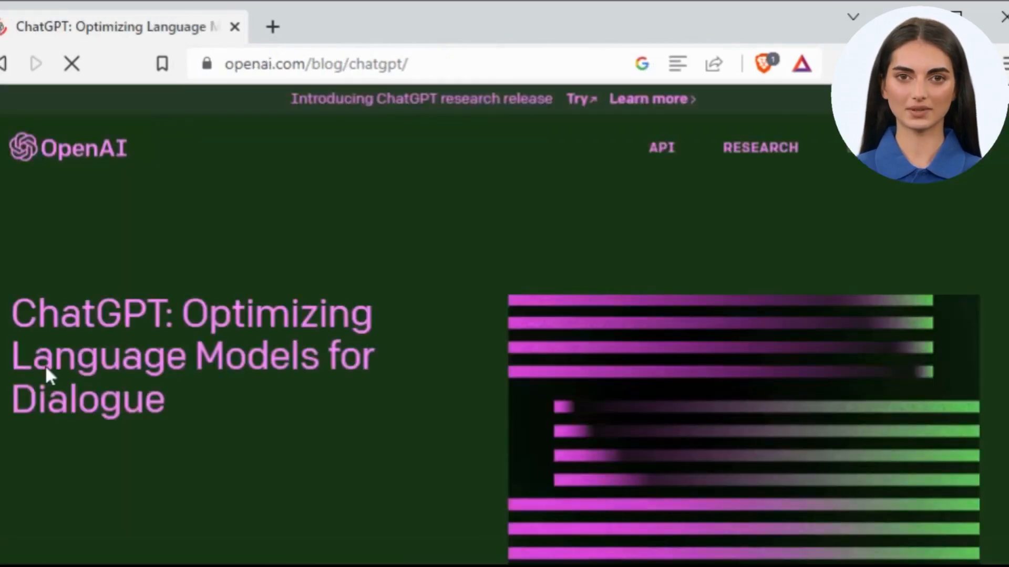
{"action": "scroll", "scroll_direction": "down", "scroll_amount": 3}
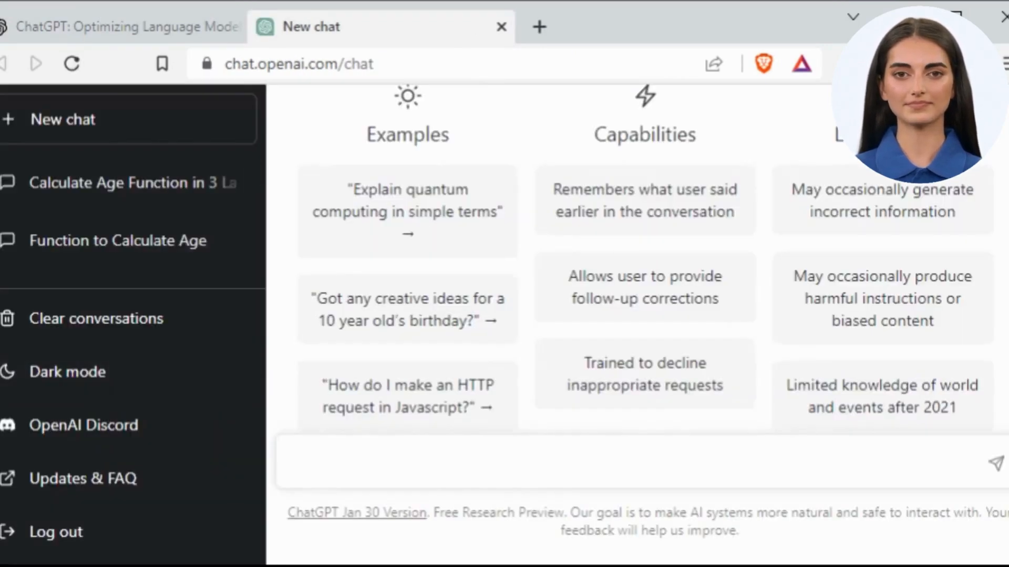
- Compose the prompt 'write a function in 3 languages to calculate age of a person'
{"action": "type", "text": "ho"}
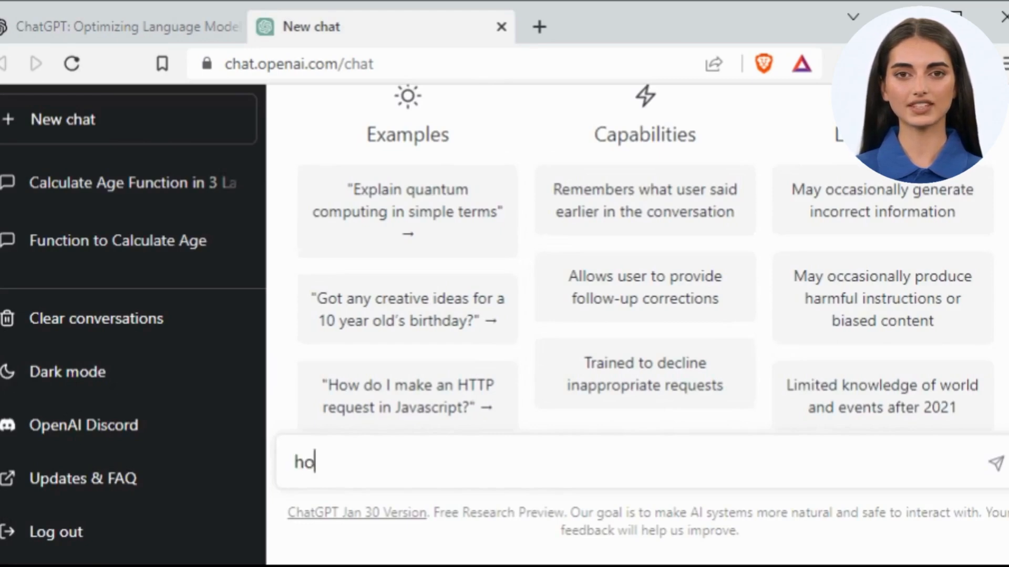
{"action": "type", "text": "write me"}
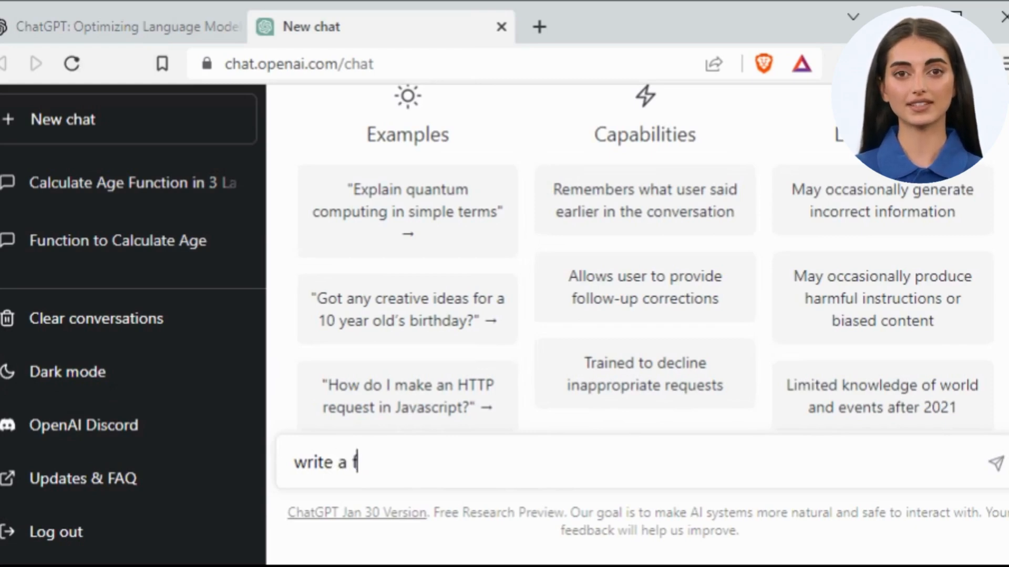
{"action": "type", "text": "untion"}
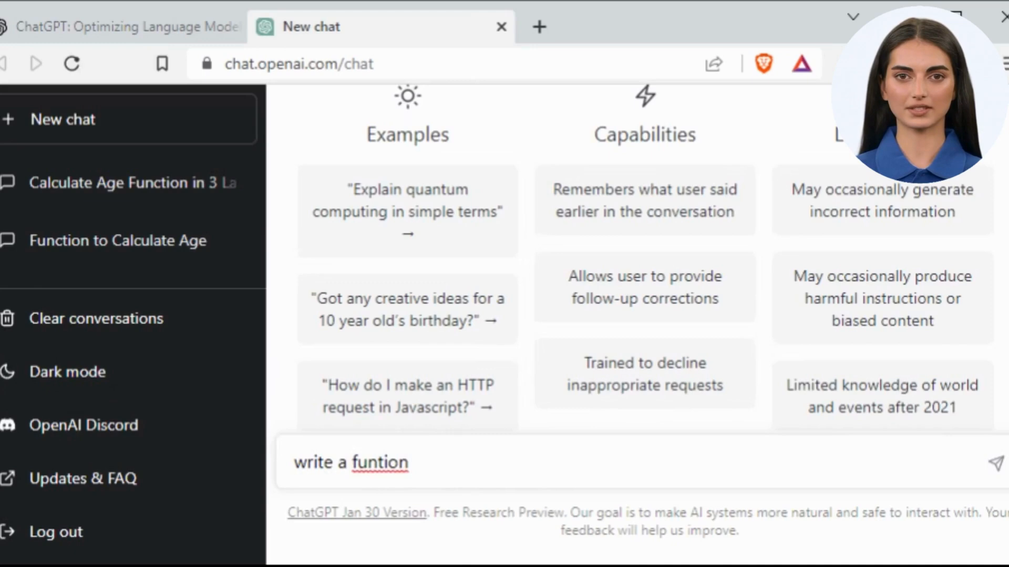
{"action": "type", "text": "in 3 lagn"}
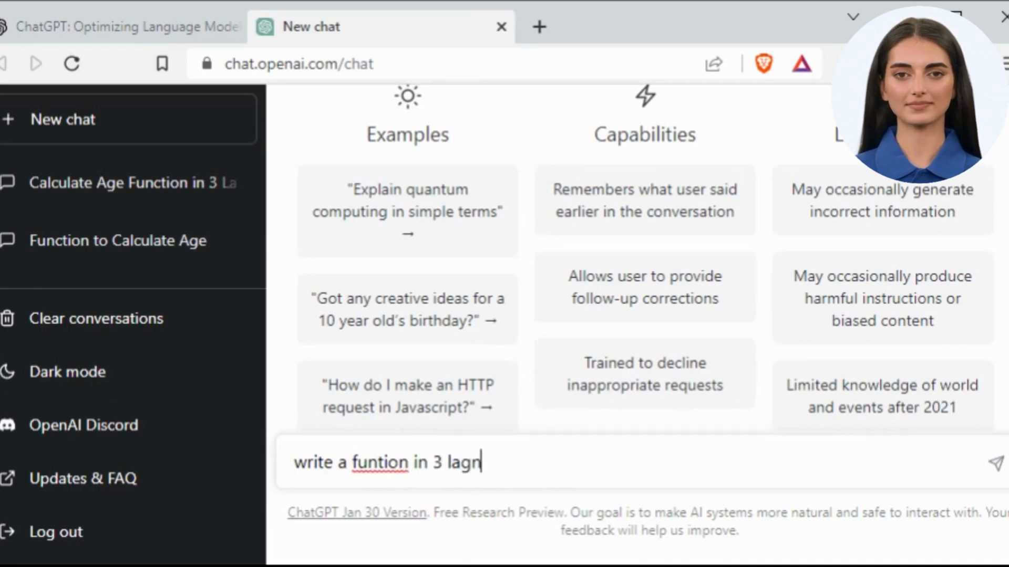
{"action": "type", "text": "gua"}
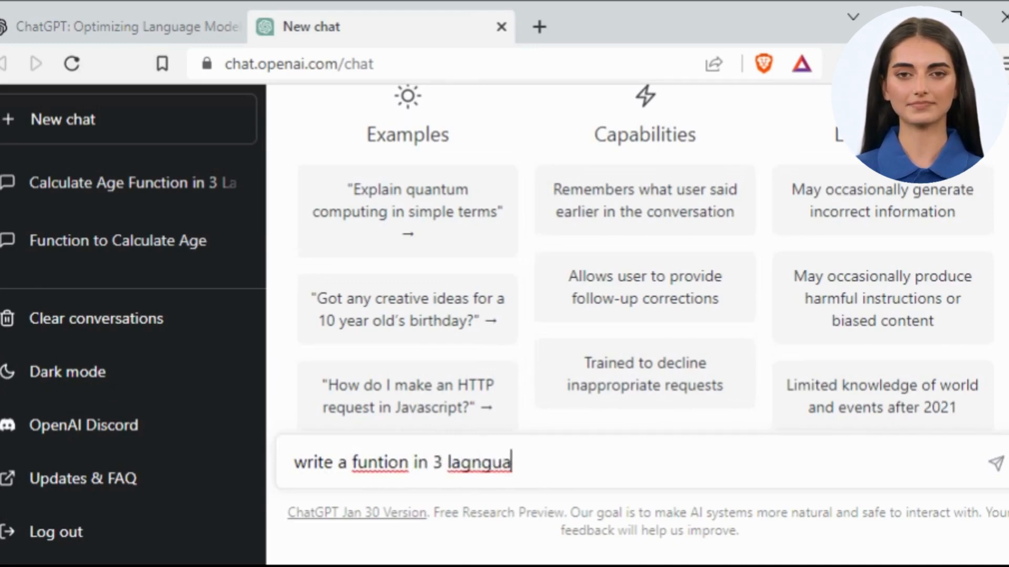
{"action": "type", "text": "ges"}
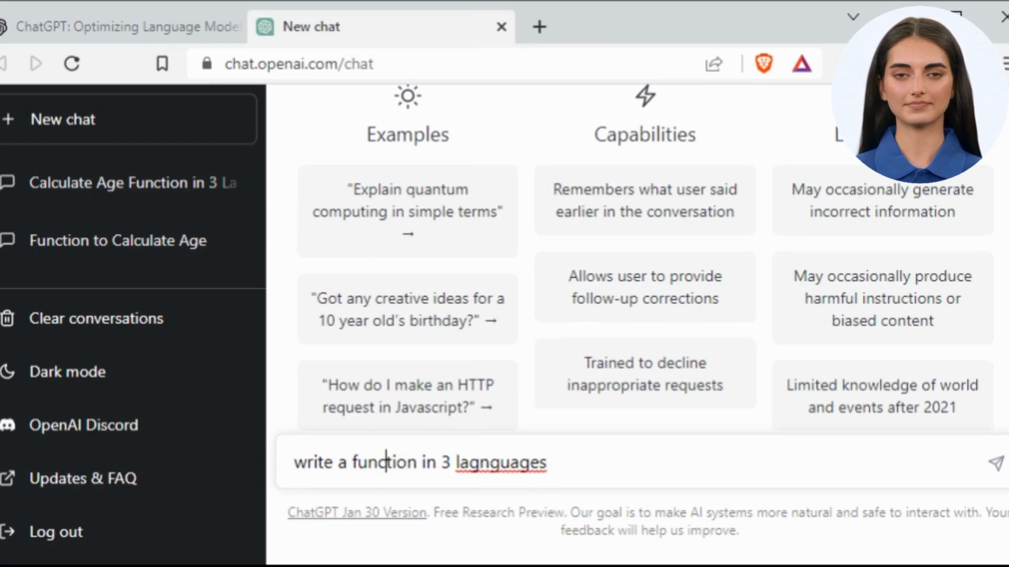
{"action": "type", "text": "languages"}
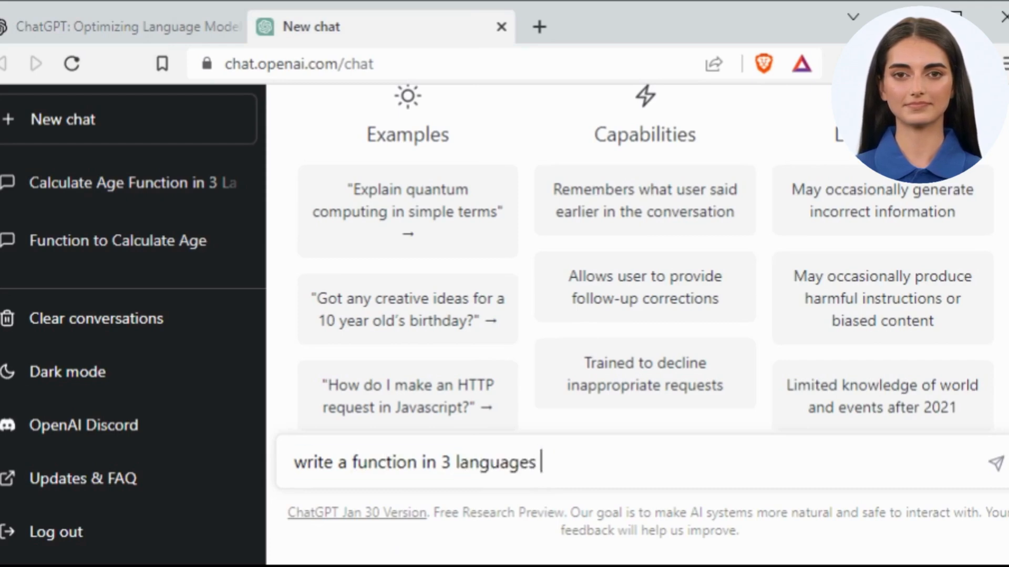
{"action": "type", "text": "to"}
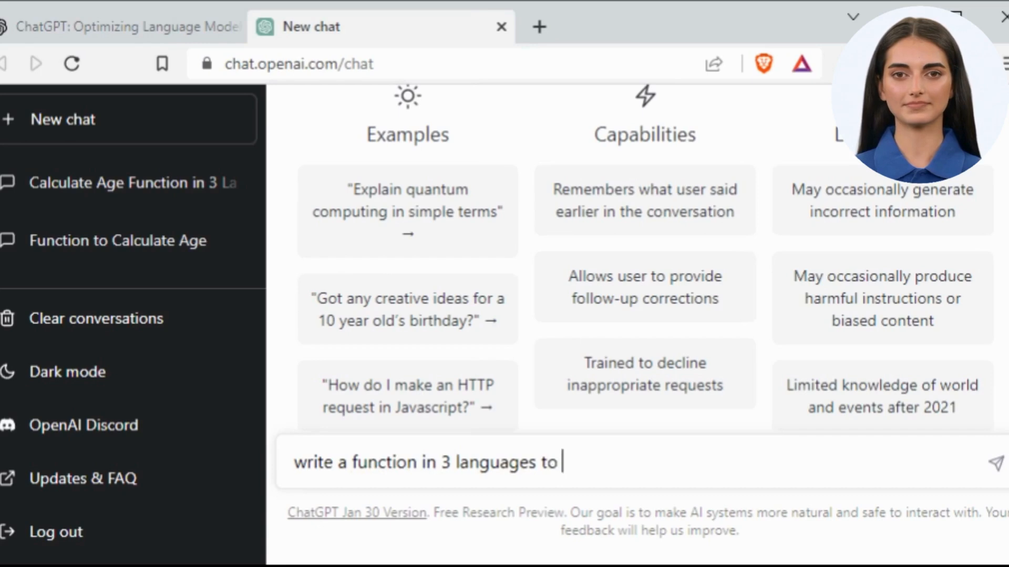
{"action": "type", "text": "calculate age of a pers"}
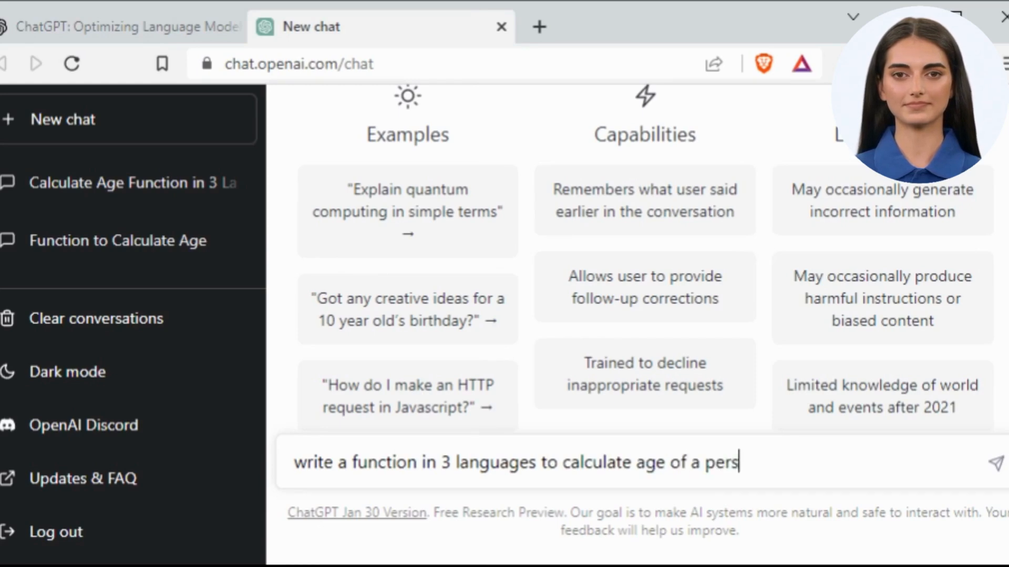
{"action": "type", "text": "on"}
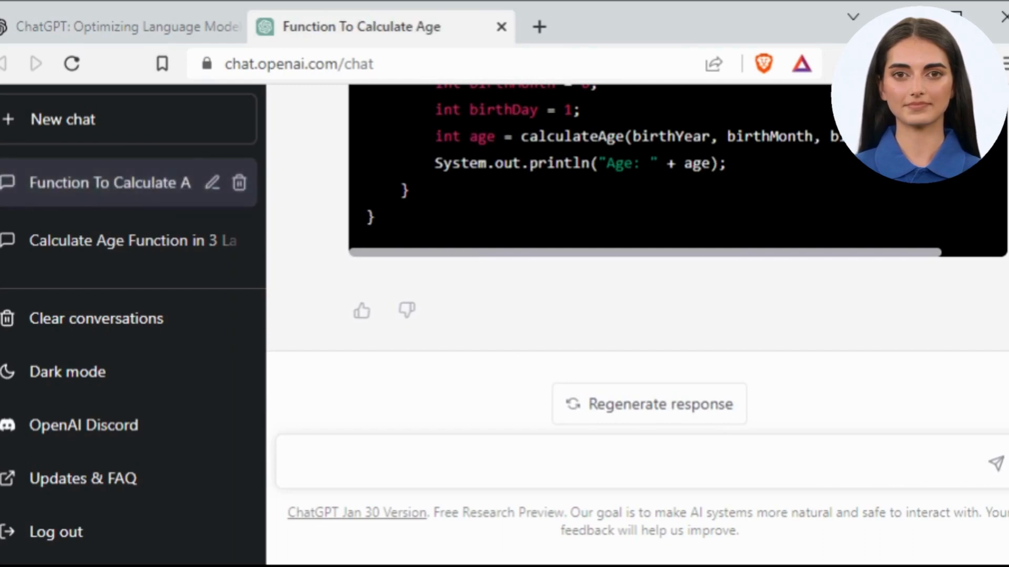
- Send the prompt, receive the three-language age code, and focus the input for a follow-up
{"action": "left_click", "coordinate": [579, 462]}
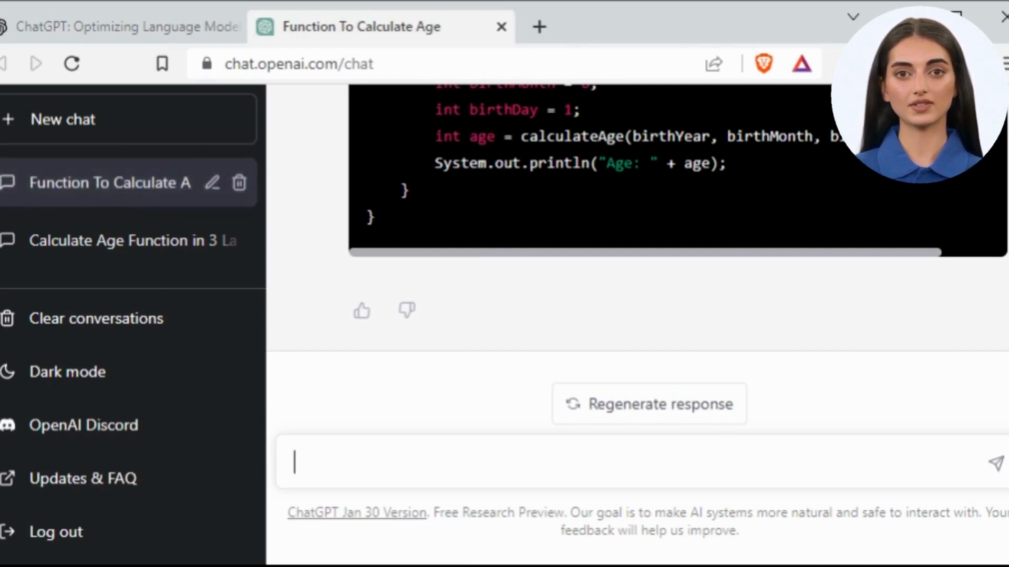